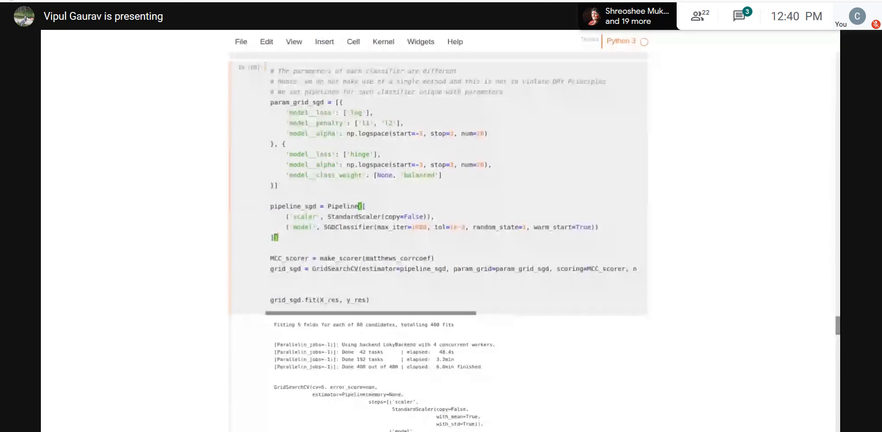
mouse_move(456, 265)
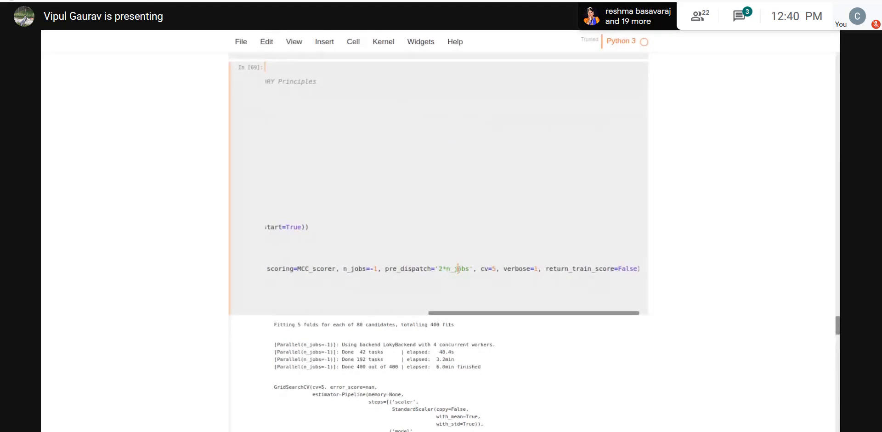
Scroll across the long GridSearchCV line for grid_sgd, then down to its completed 400-fit output
scroll(left, 3)
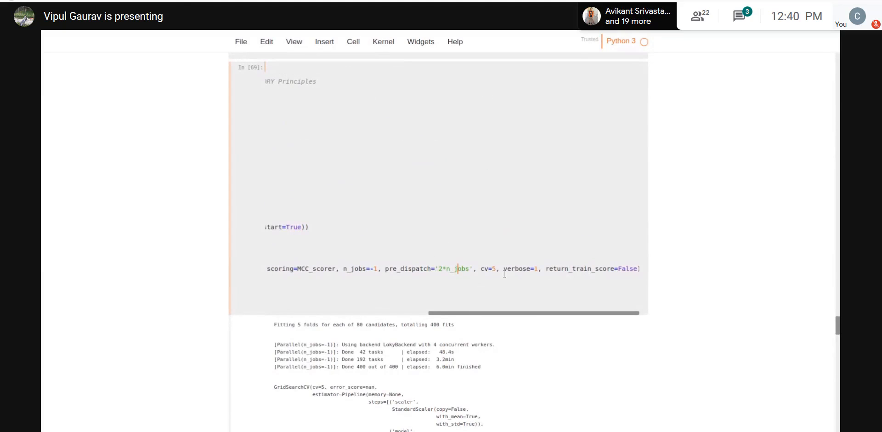
scroll(left, 3)
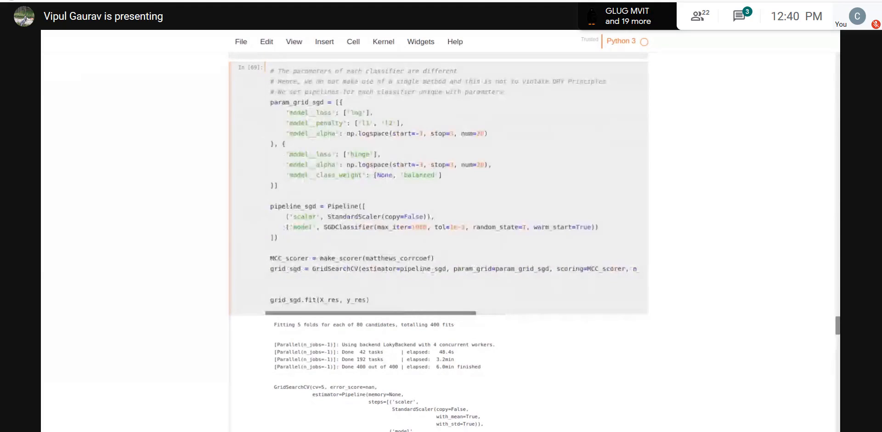
scroll(down, 3)
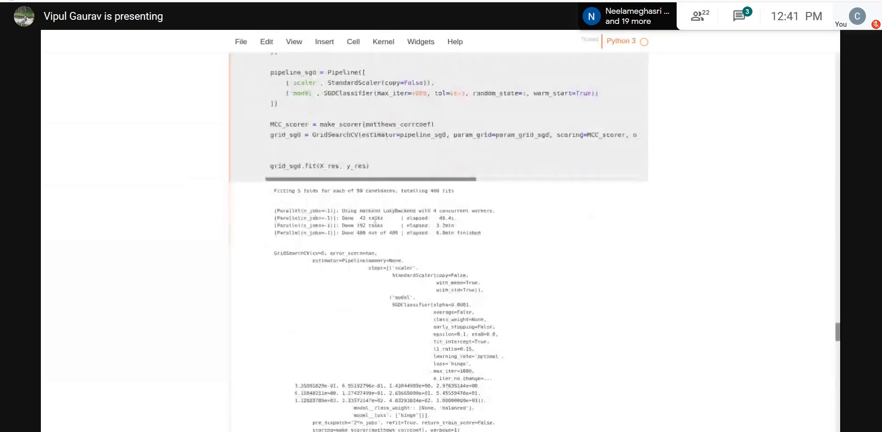
Scroll to the grid_eval(grid_sgd) output showing best score about 0.956 and its best parameters
scroll(down, 3)
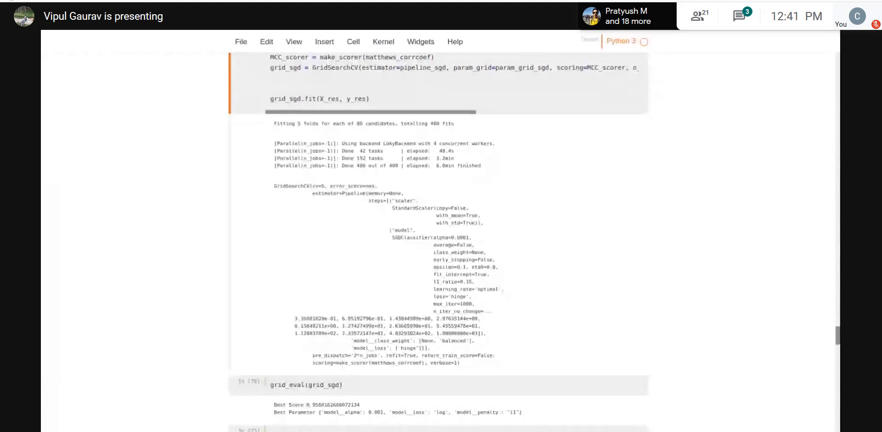
scroll(down, 3)
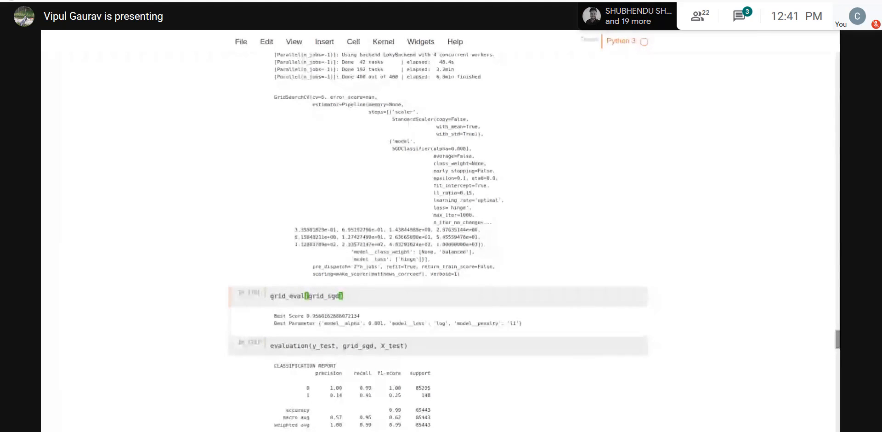
scroll(down, 3)
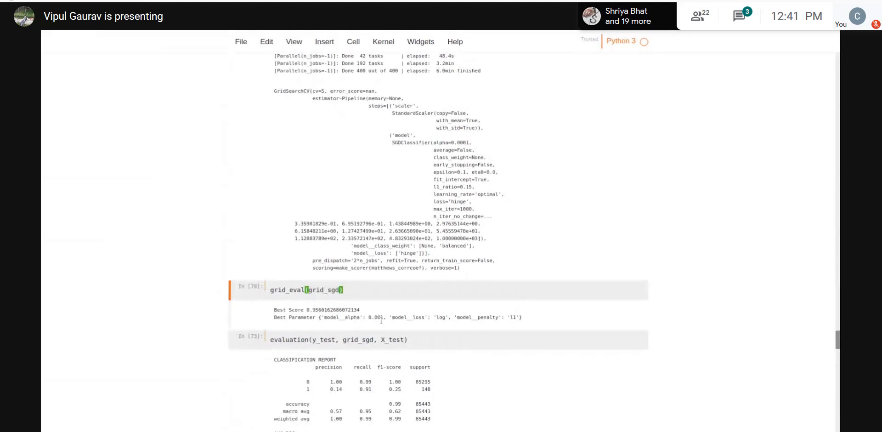
mouse_move(443, 324)
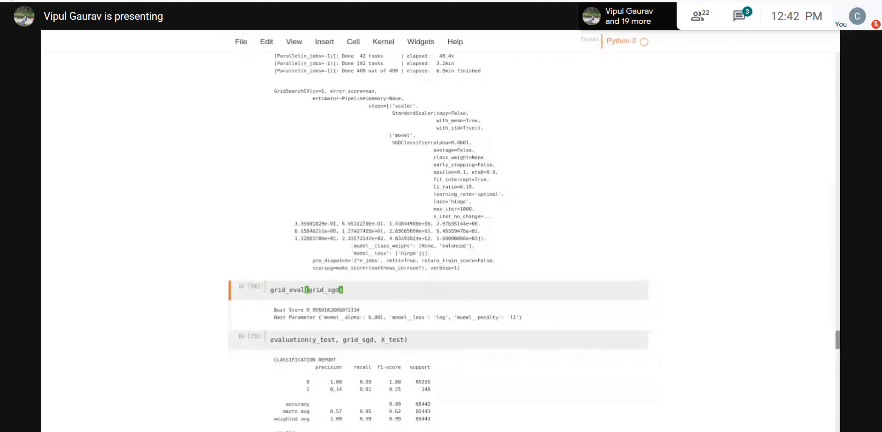
scroll(up, 3)
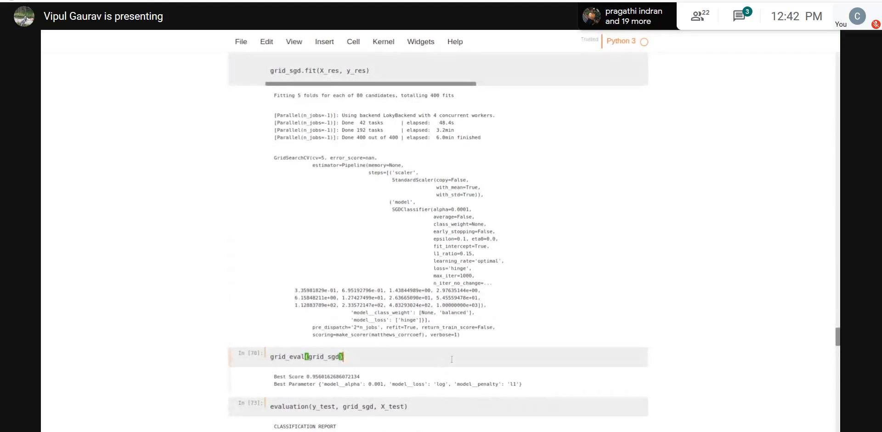
scroll(down, 3)
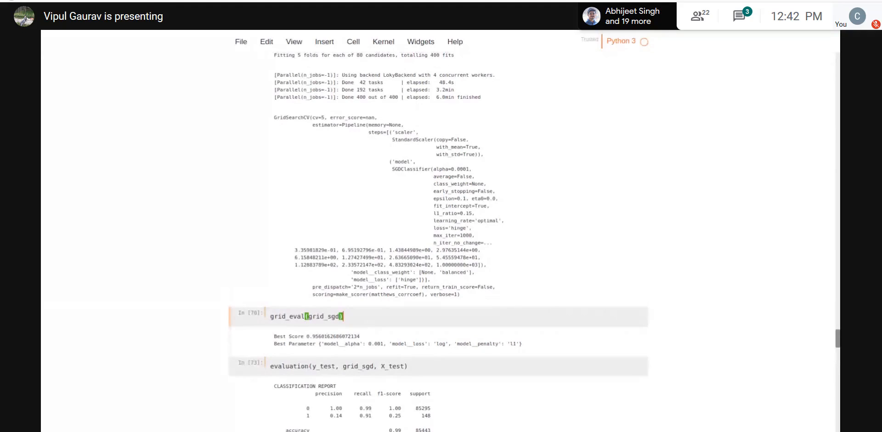
Scroll to the evaluation(y_test, grid_sgd, X_test) report showing SGD accuracy near 0.999
scroll(down, 3)
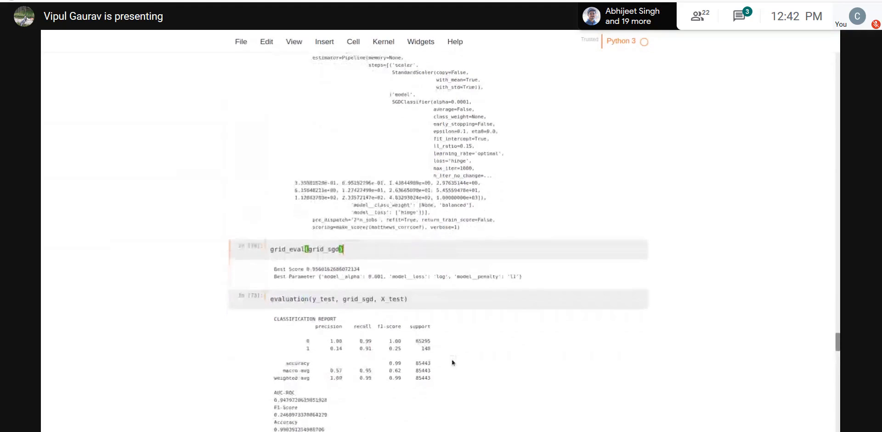
scroll(down, 3)
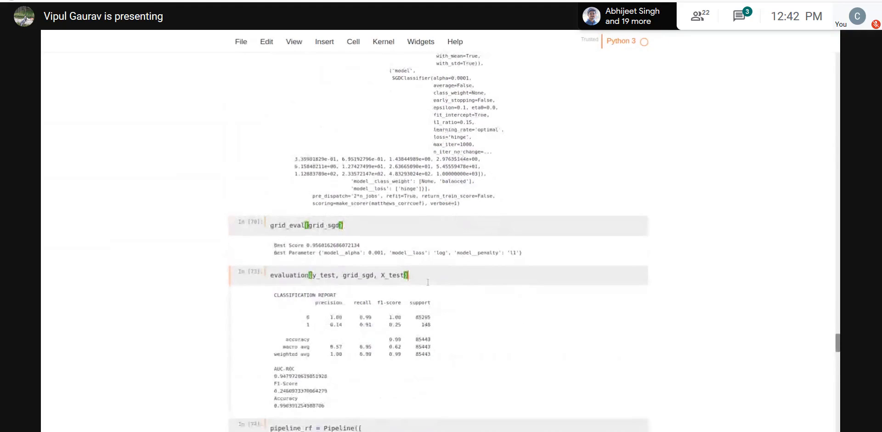
scroll(down, 3)
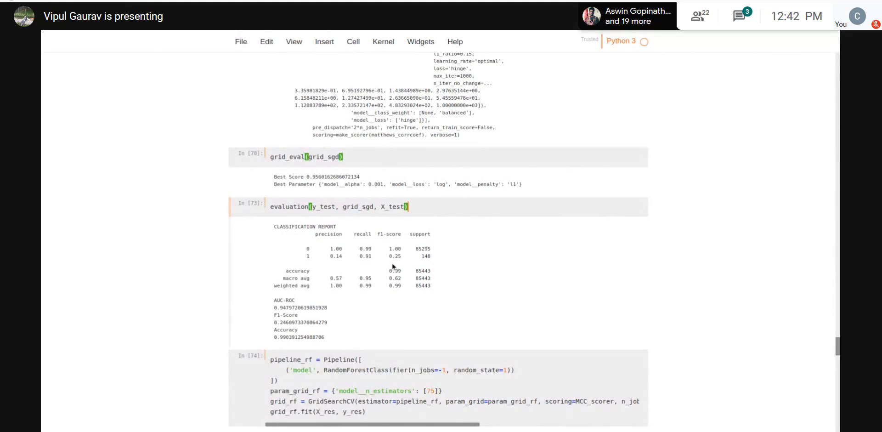
Continue down to the pipeline_rf random forest grid search cell with its 5 completed fits
scroll(down, 3)
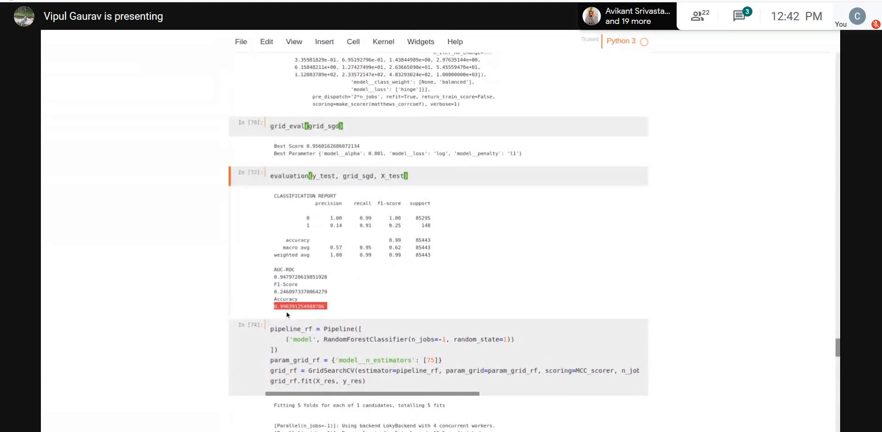
scroll(down, 3)
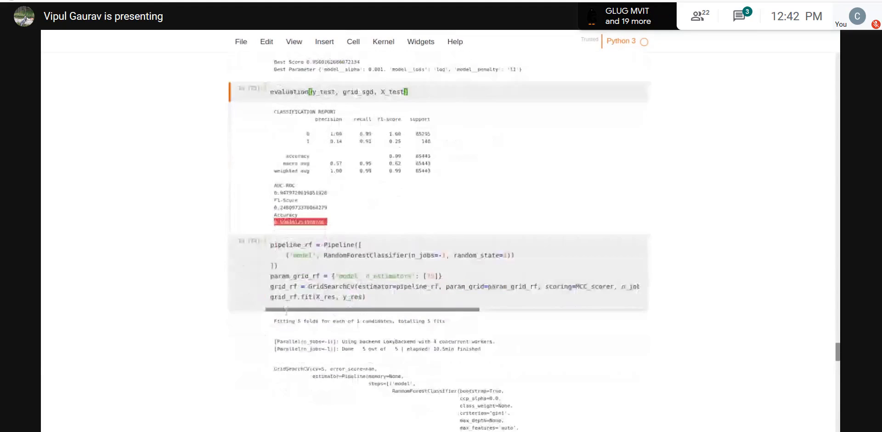
scroll(down, 3)
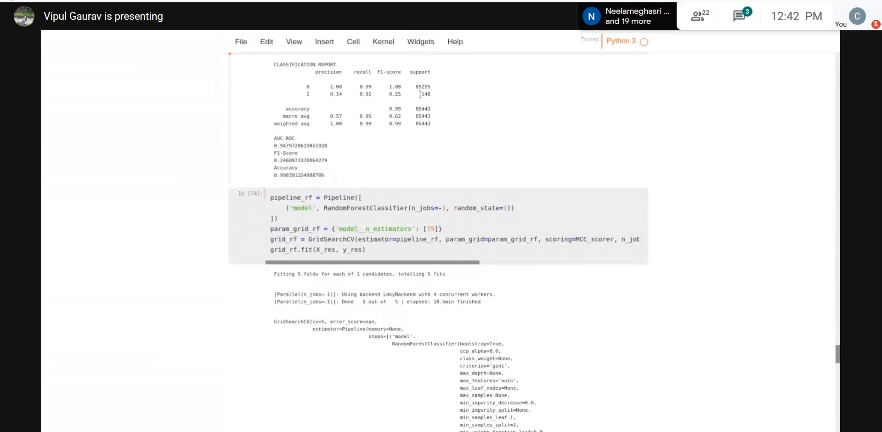
mouse_move(434, 108)
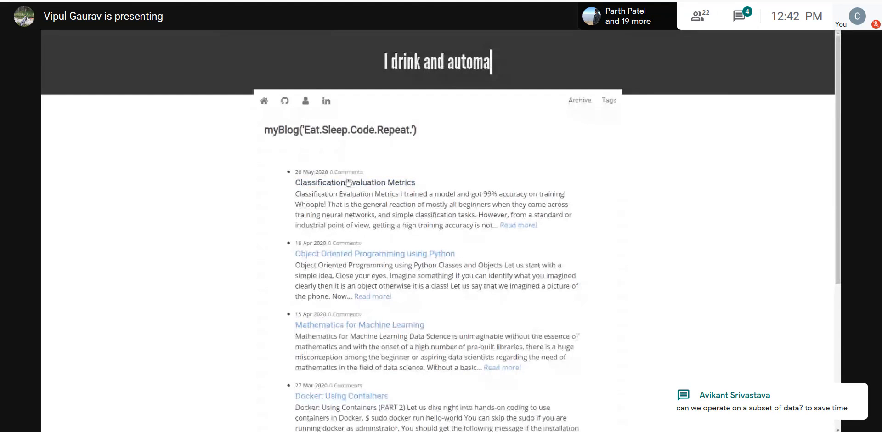
Open the Classification Evaluation Metrics article and scroll through it toward the credit card fraud outliers section
click(355, 182)
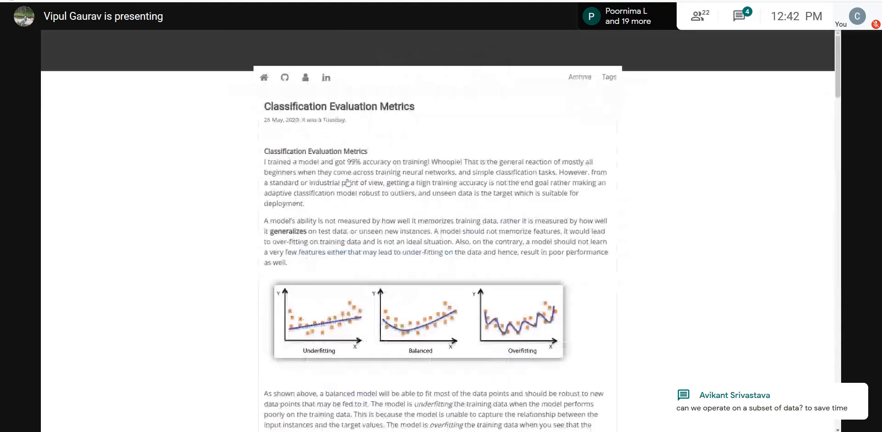
scroll(down, 3)
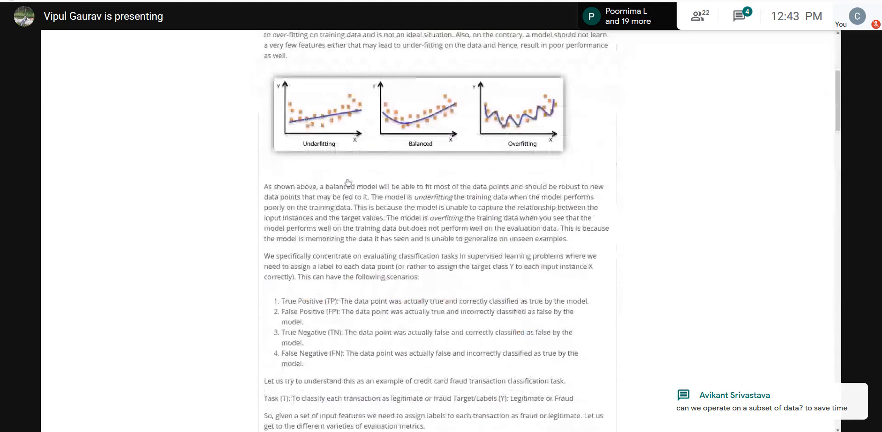
scroll(down, 3)
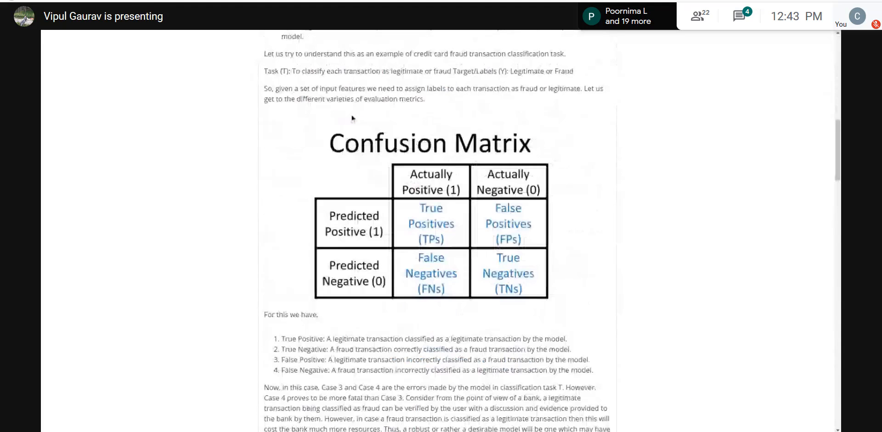
scroll(down, 3)
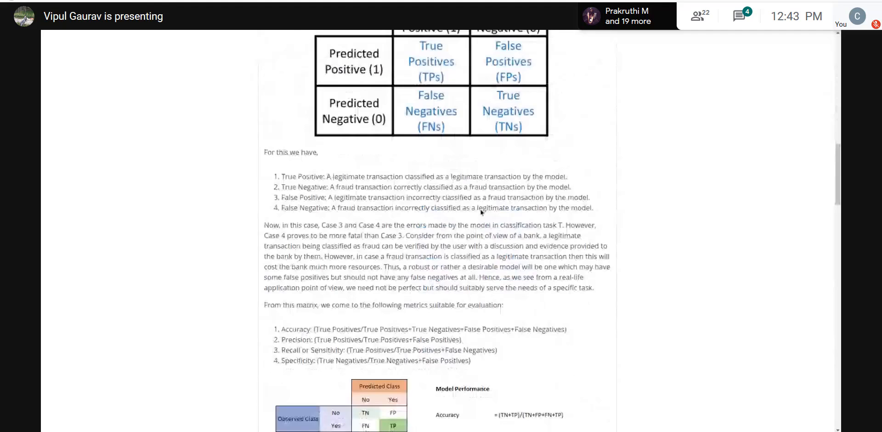
scroll(up, 3)
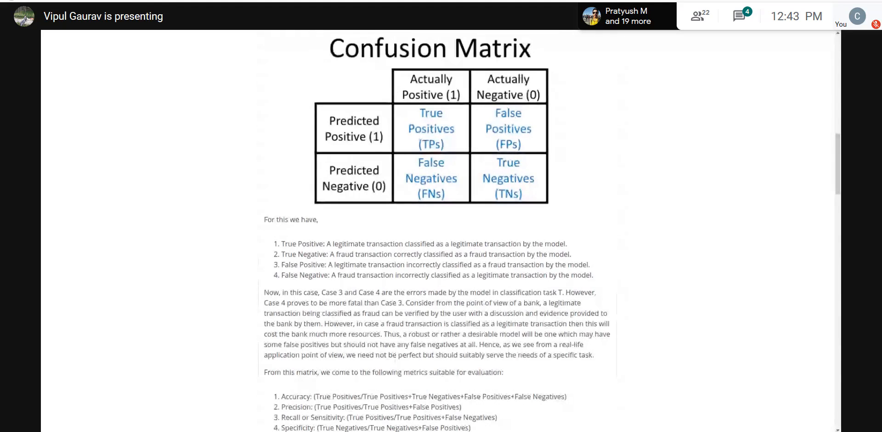
scroll(up, 3)
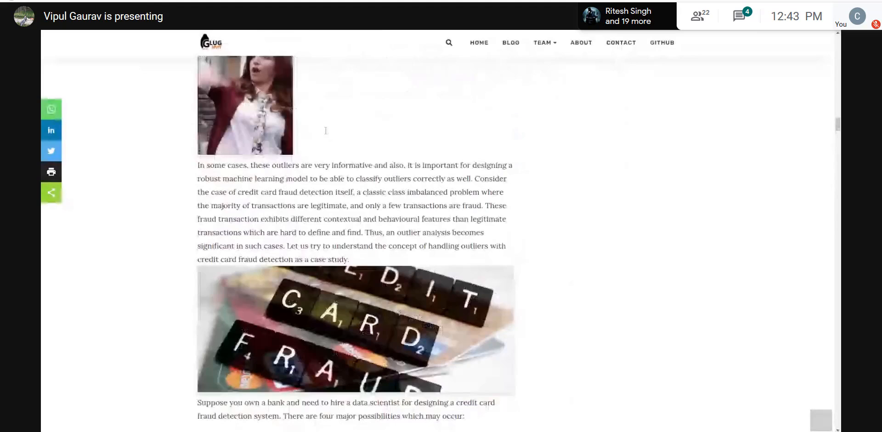
Scroll to the list of four fraud-detection possibilities and highlight the first bullet's text
scroll(down, 3)
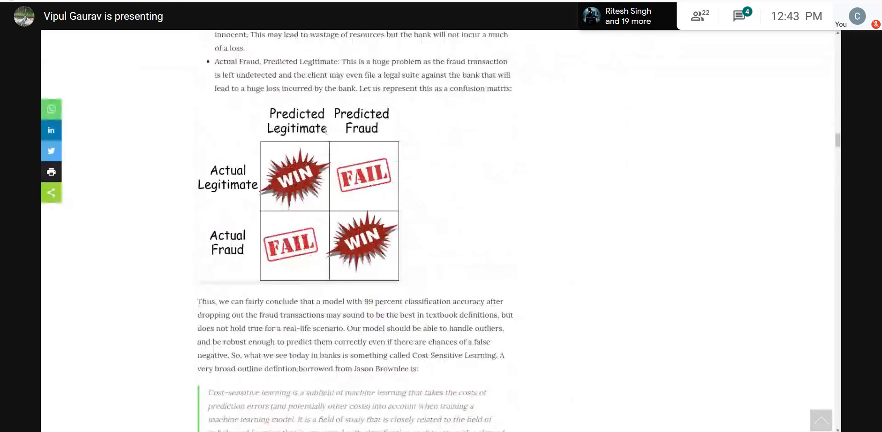
scroll(up, 3)
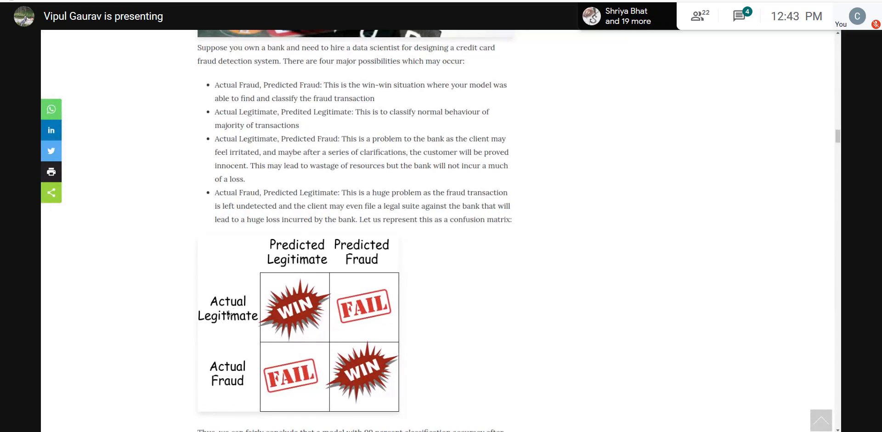
mouse_move(268, 282)
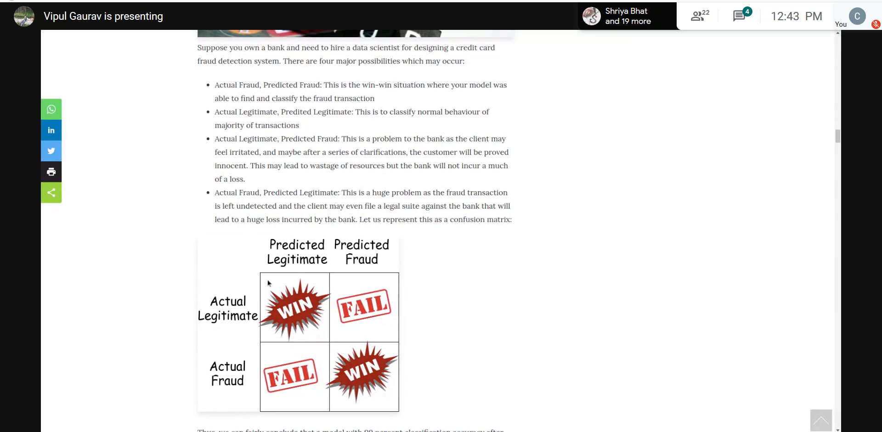
mouse_move(314, 338)
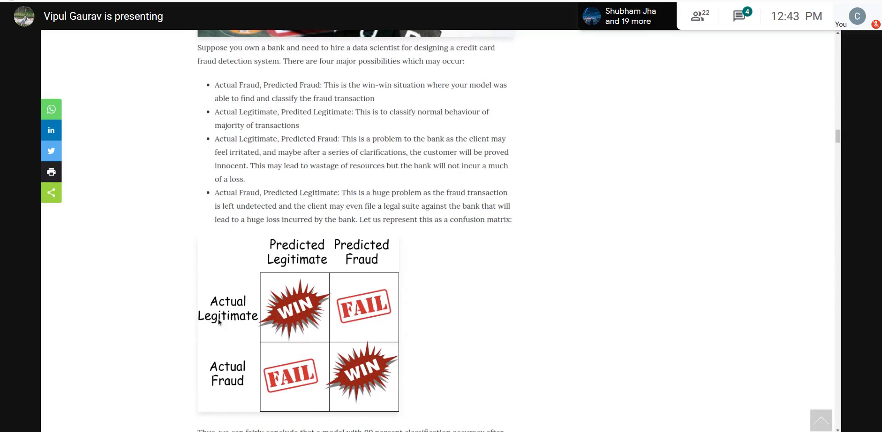
mouse_move(212, 332)
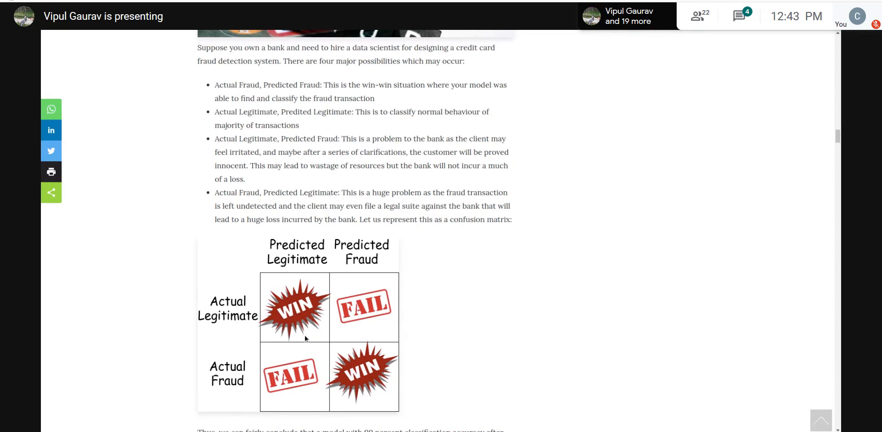
mouse_move(344, 350)
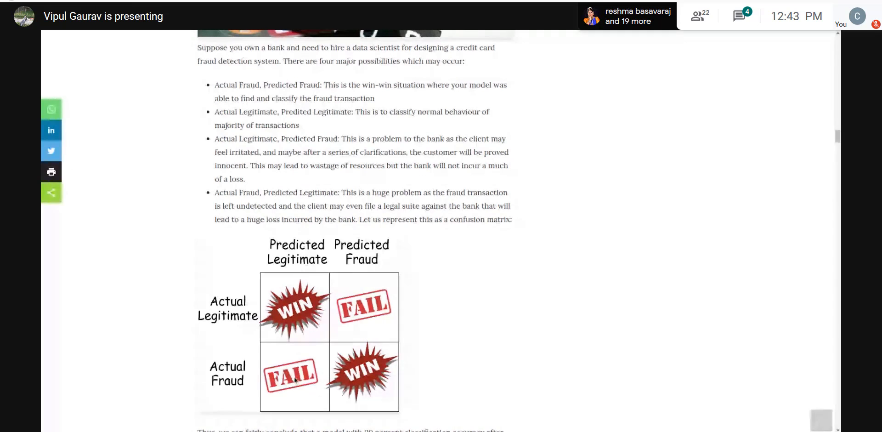
mouse_move(287, 326)
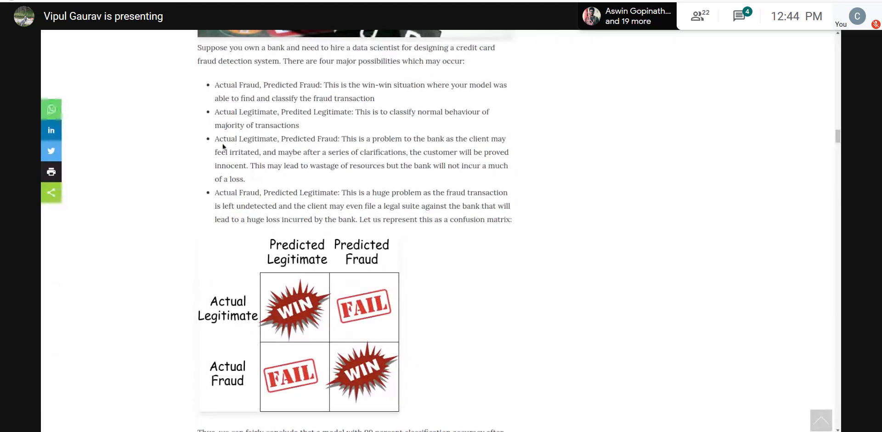
drag(215, 138, 437, 205)
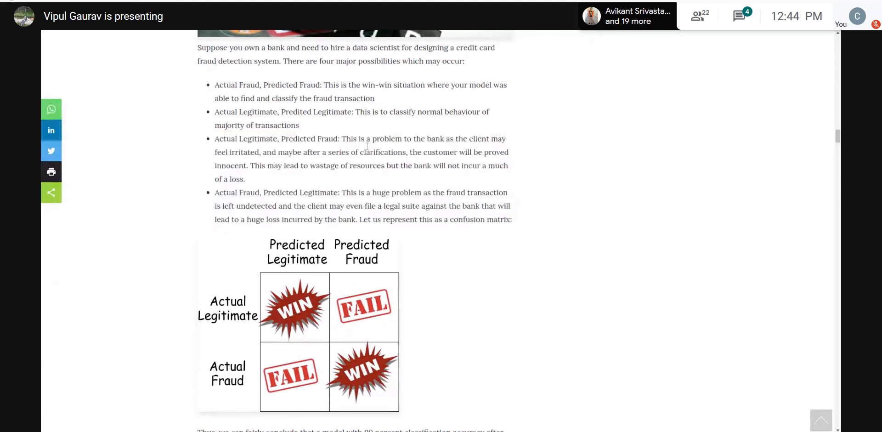
double_click(257, 139)
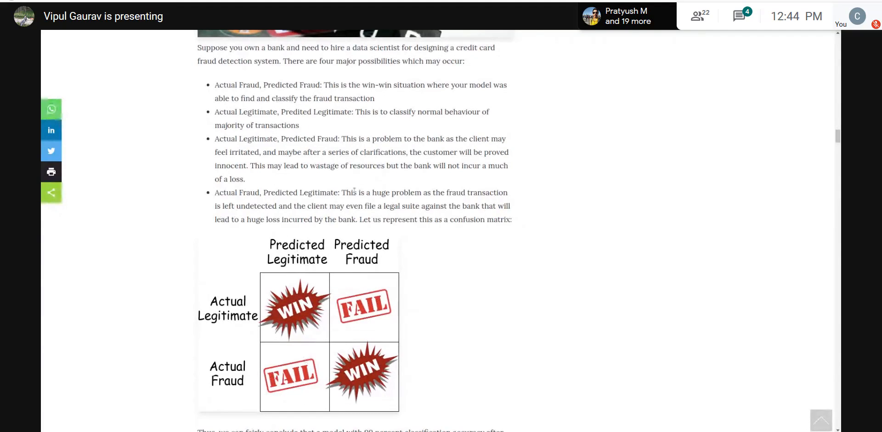
mouse_move(409, 189)
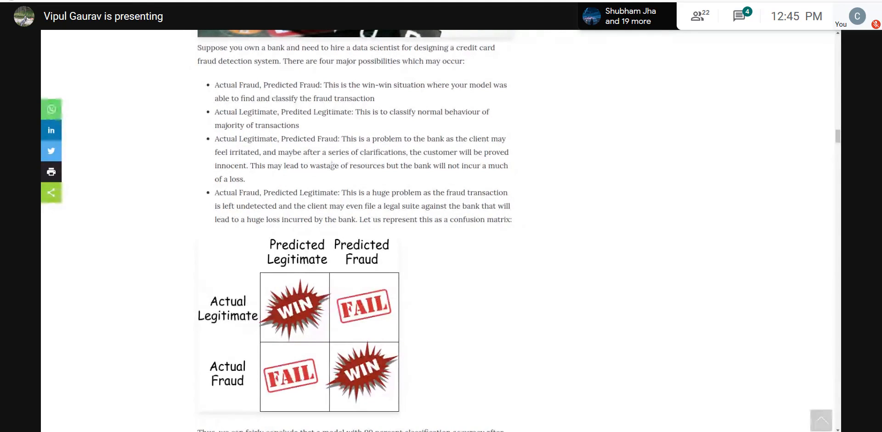
Highlight the third possibility and the Actual Fraud, Predicted Legitimate paragraph, then reach the WIN/FAIL matrix
double_click(222, 139)
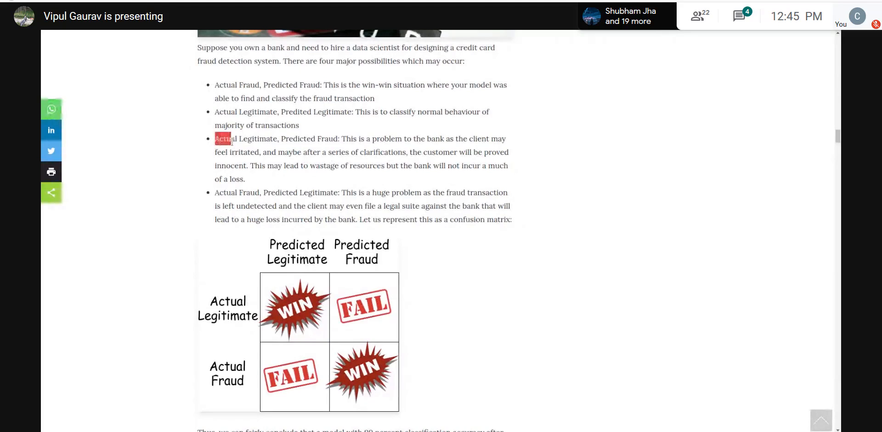
drag(215, 138, 245, 179)
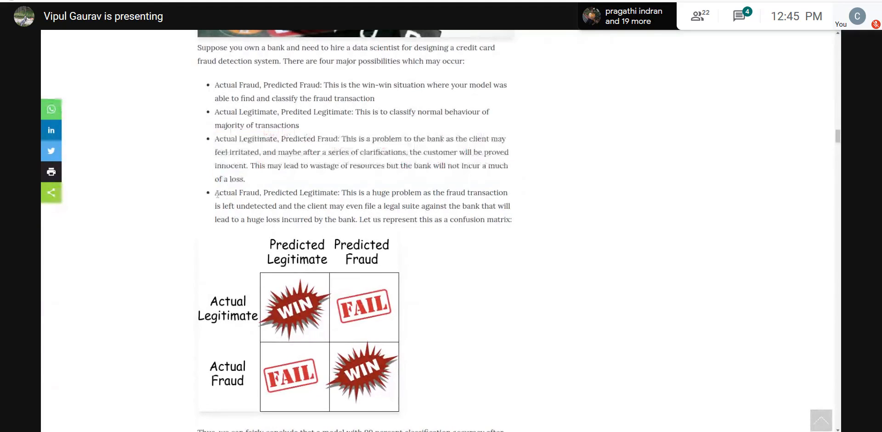
drag(215, 192, 400, 205)
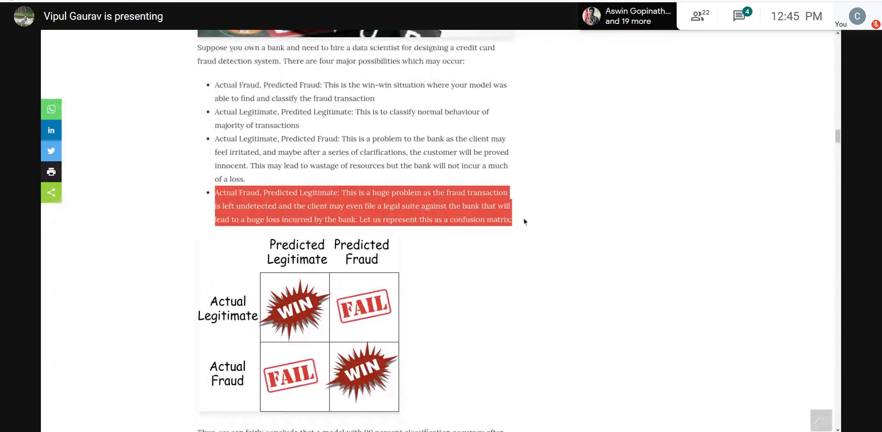
scroll(down, 3)
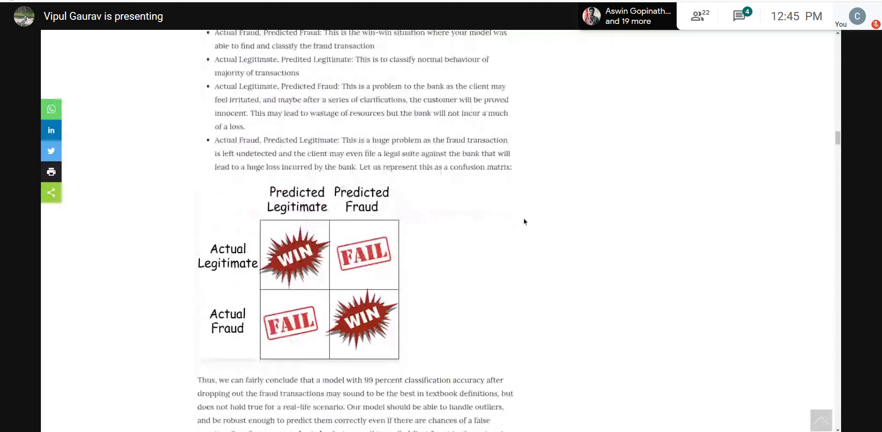
Scroll past the imports and class countplot down to the oversampled data correlation heatmap
scroll(down, 3)
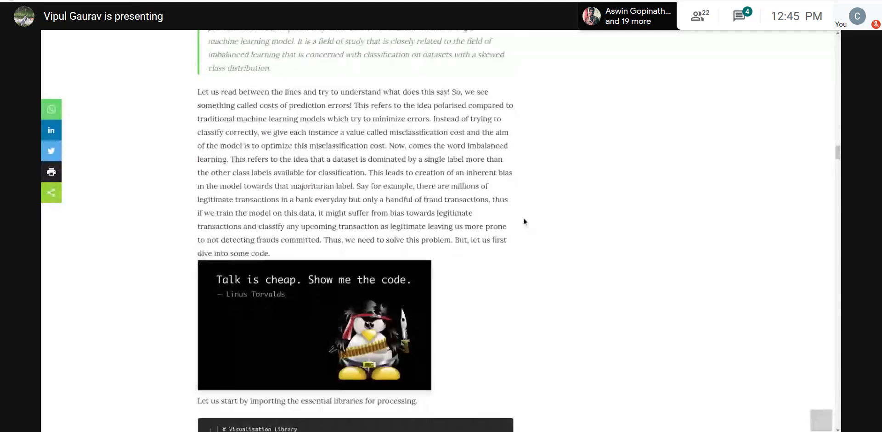
scroll(down, 3)
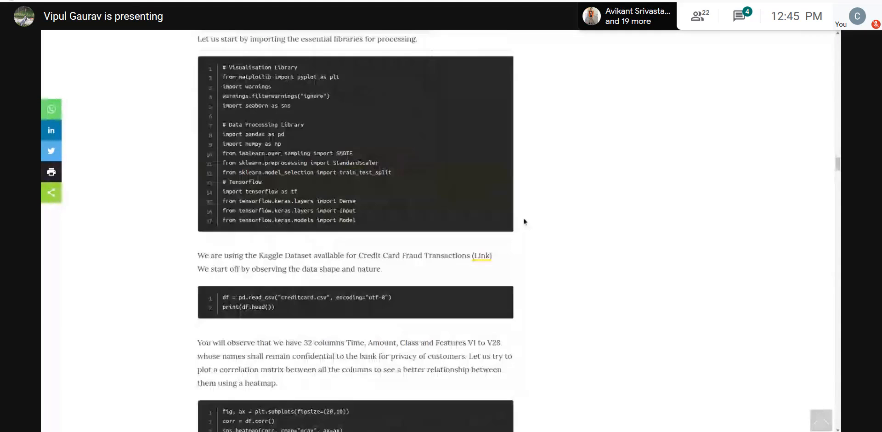
scroll(down, 3)
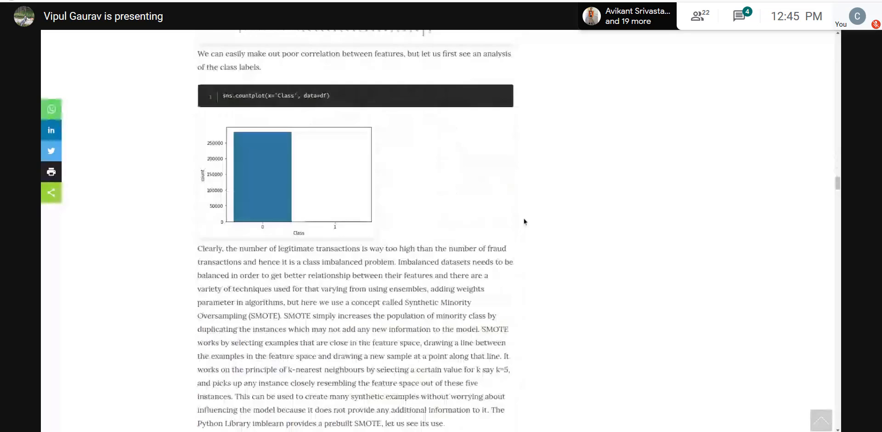
scroll(down, 3)
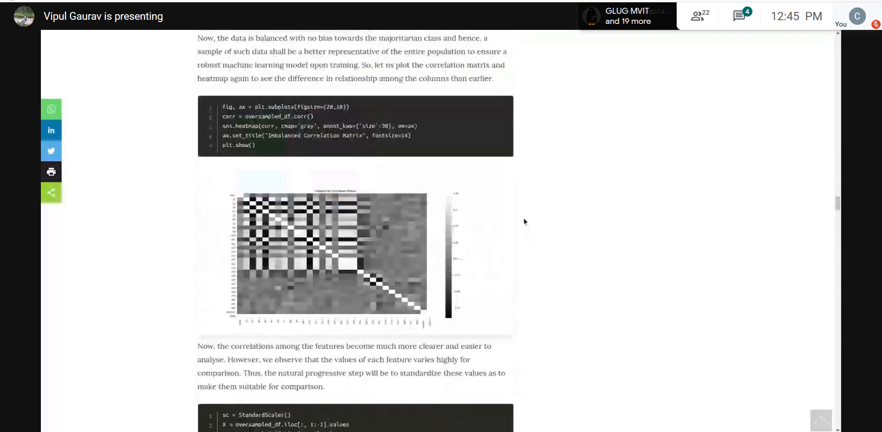
scroll(down, 3)
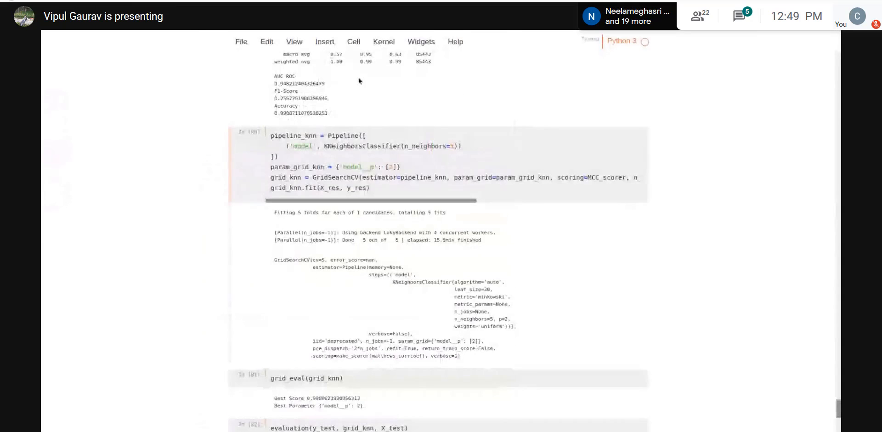
Scroll past the RandomForest and LogisticRegression result cells toward the KNN pipeline
scroll(down, 3)
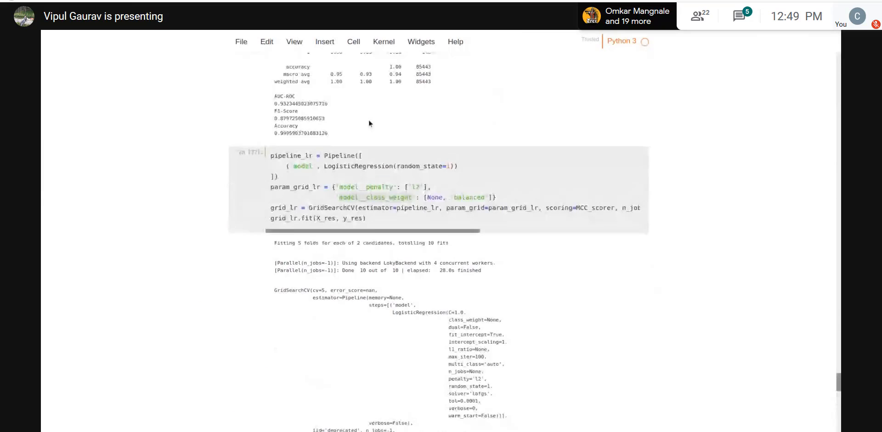
scroll(up, 3)
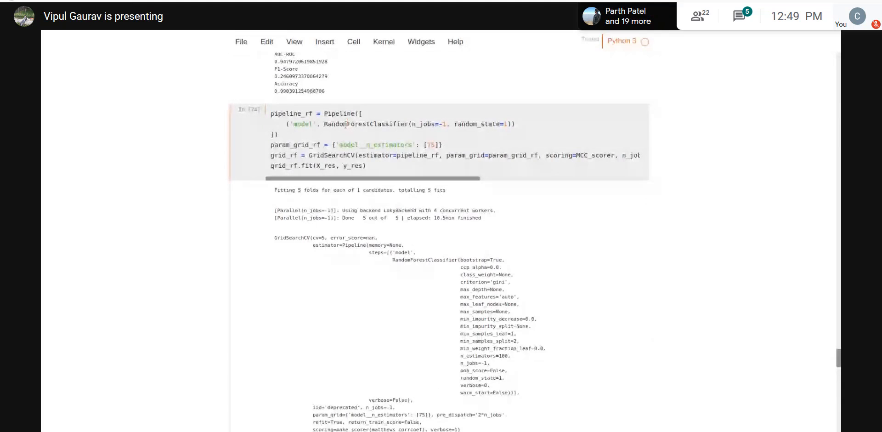
scroll(left, 3)
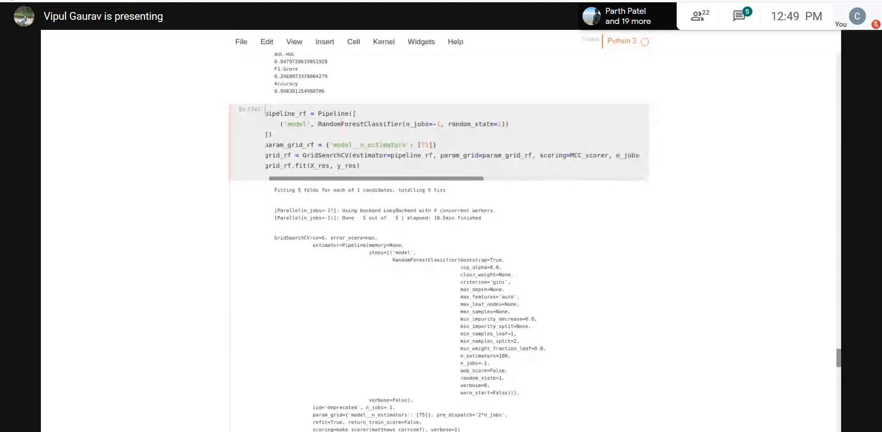
scroll(down, 3)
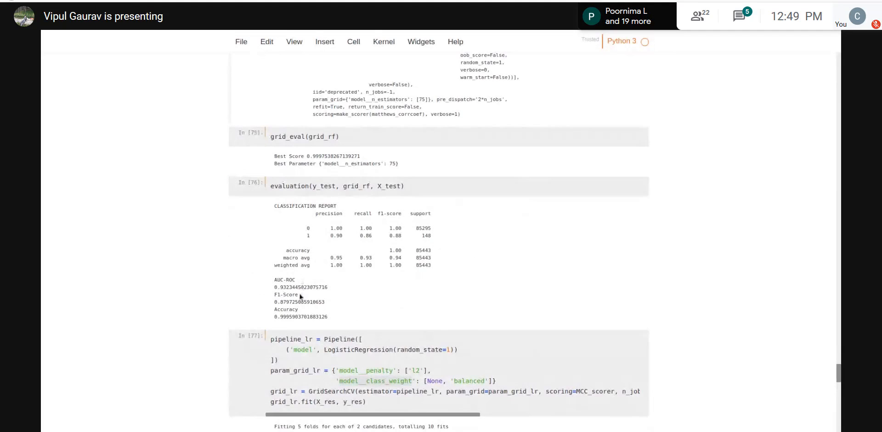
scroll(down, 3)
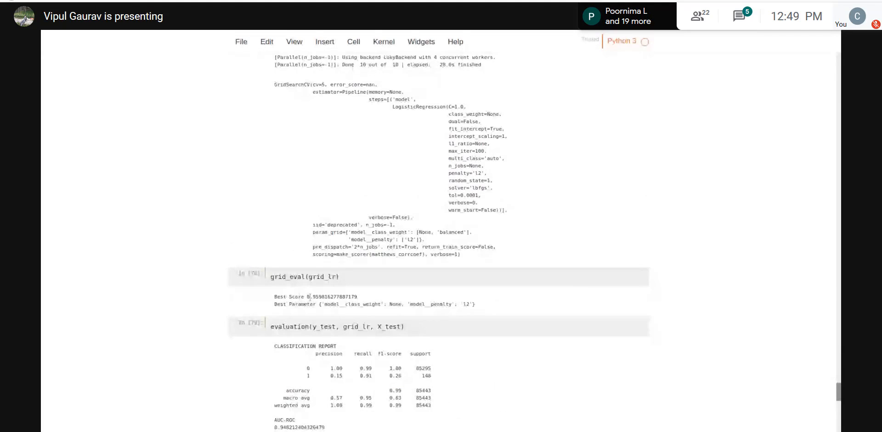
Reach the grid_eval(grid_knn) output with best score near 0.9986 and p=2, selecting a value in it
scroll(down, 3)
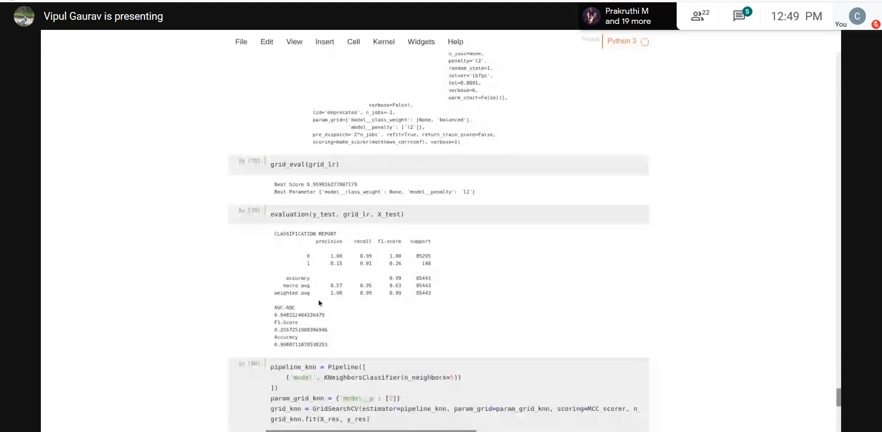
scroll(down, 3)
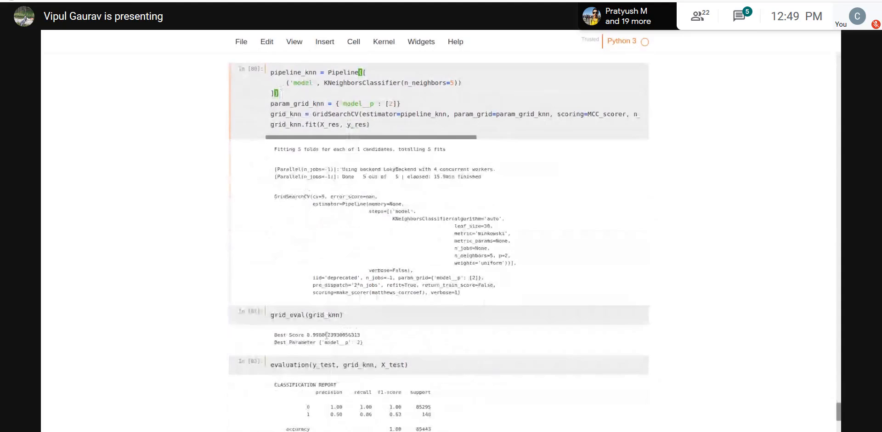
scroll(down, 3)
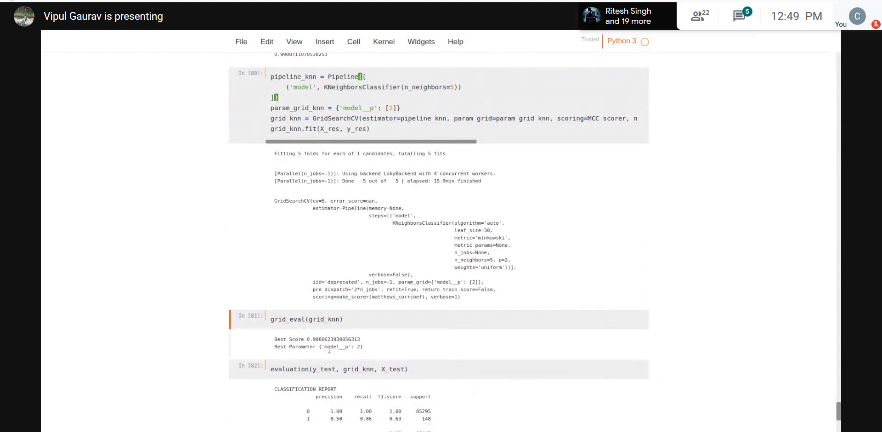
double_click(318, 346)
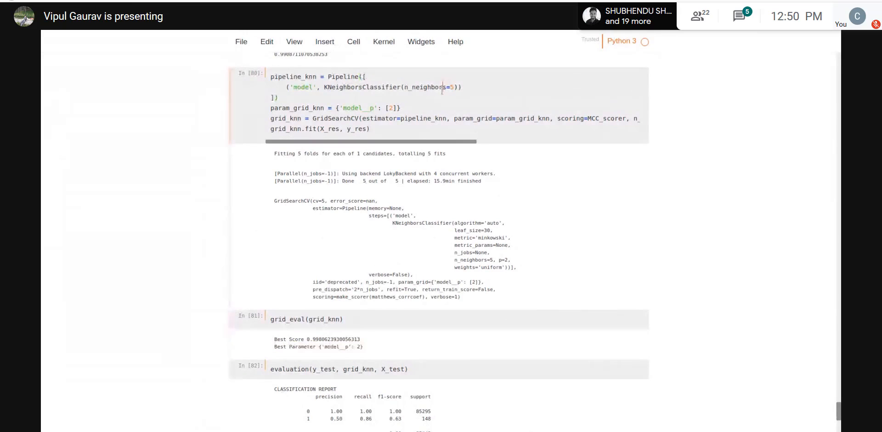
Scroll to the KNN evaluation report (AUC-ROC about 0.928, accuracy about 0.998) and the Conclusion and Summary cells
scroll(down, 3)
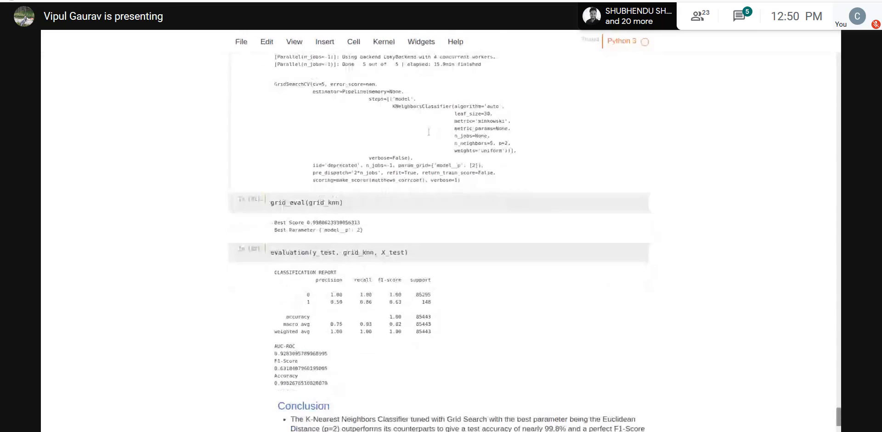
scroll(down, 3)
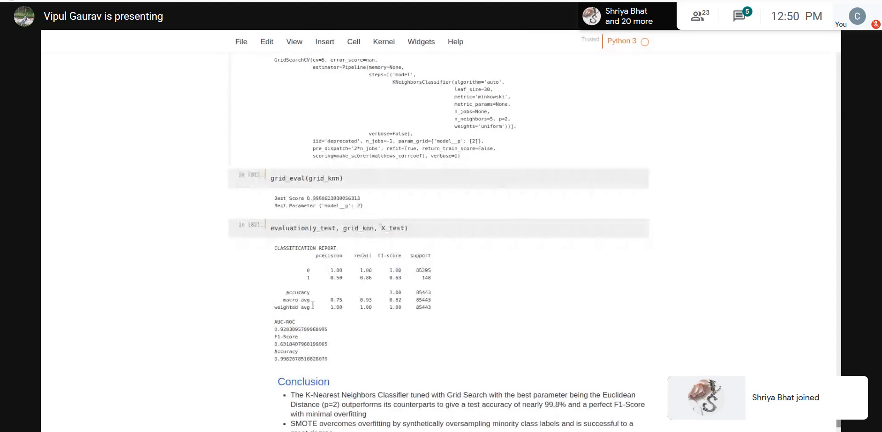
scroll(up, 3)
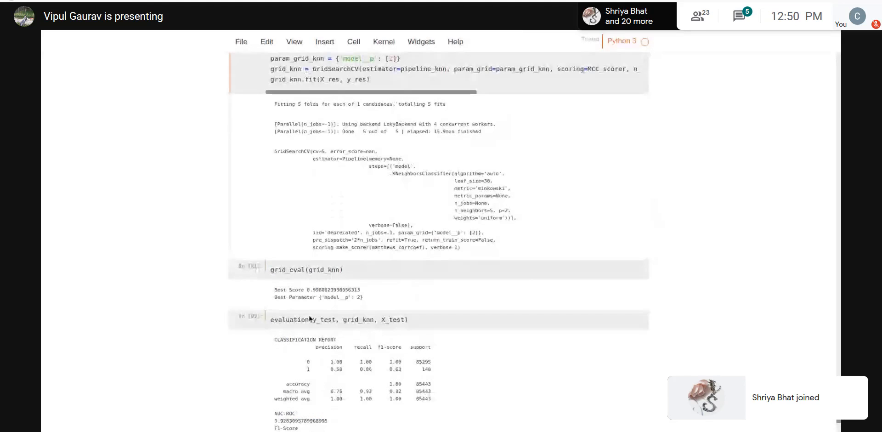
scroll(down, 3)
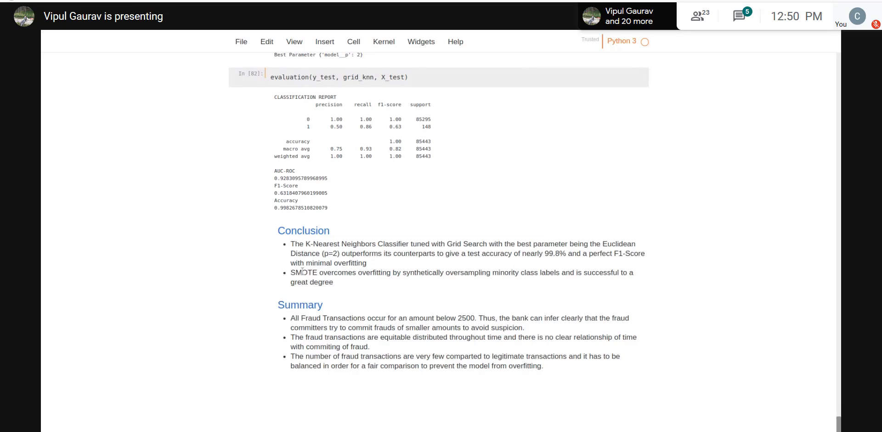
double_click(304, 236)
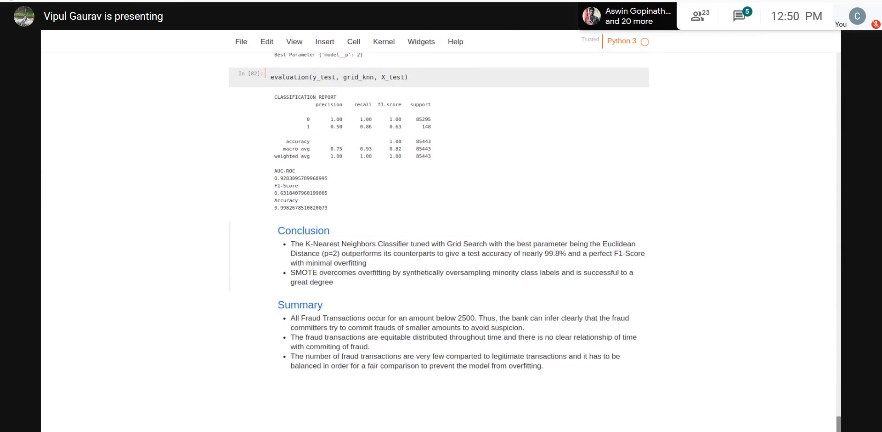
Scroll back to the top showing the title 'Credit Card Fraud Detection: A Crisp DM Approach' and Business Understanding
scroll(up, 3)
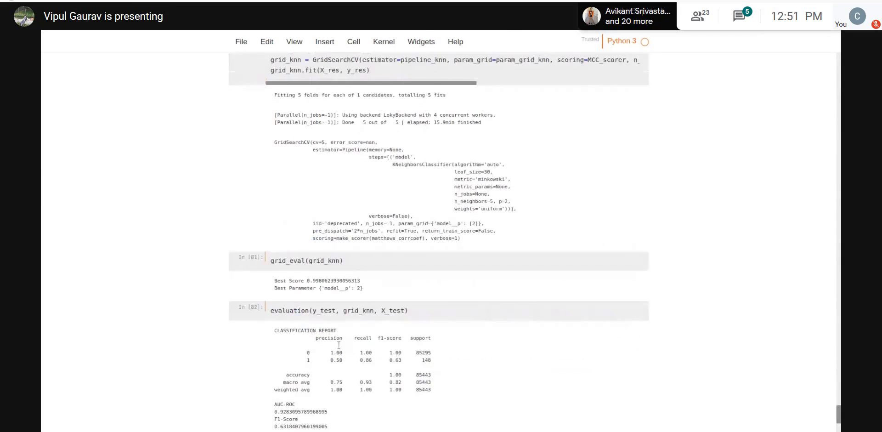
scroll(up, 3)
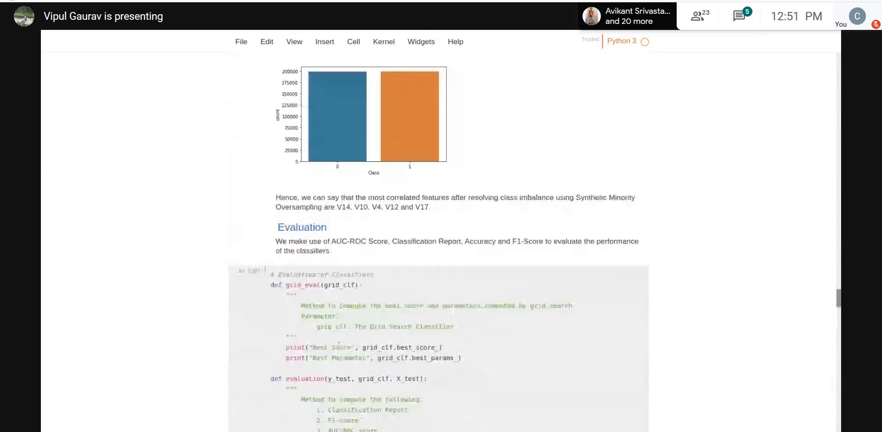
scroll(up, 3)
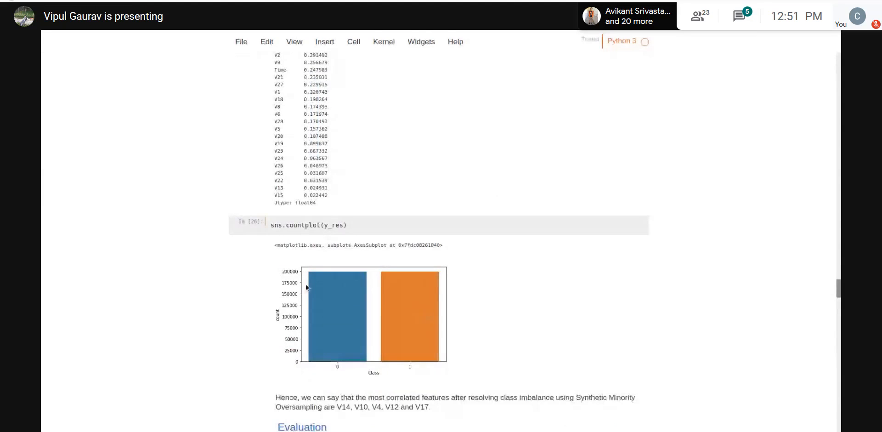
scroll(up, 3)
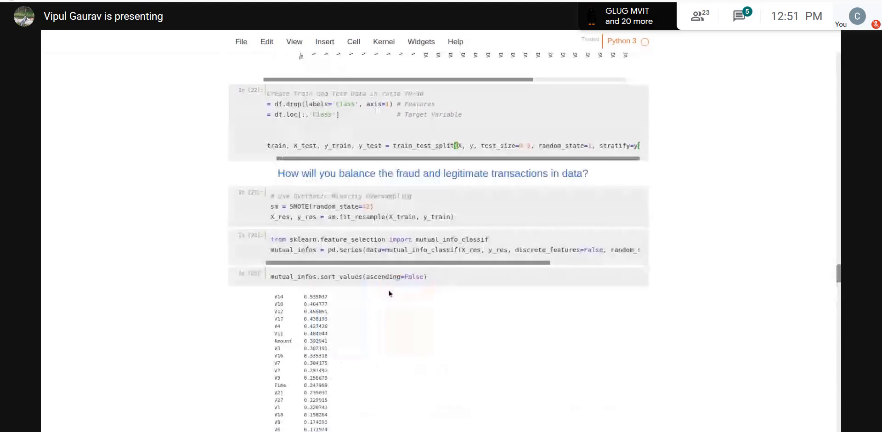
scroll(up, 3)
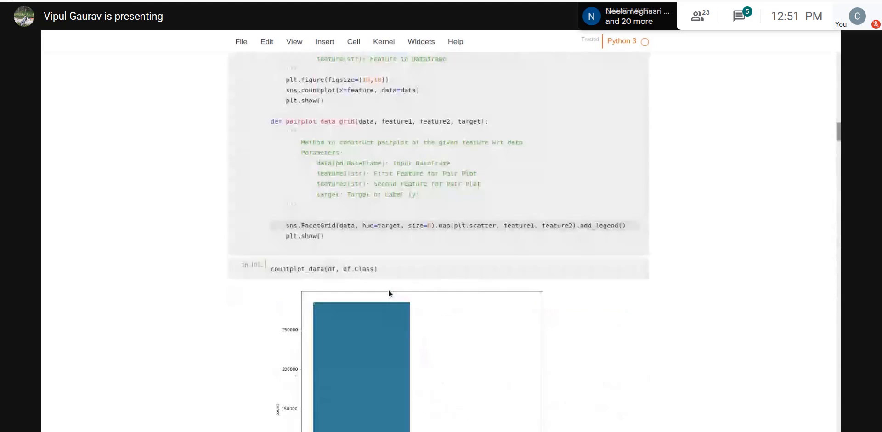
scroll(up, 3)
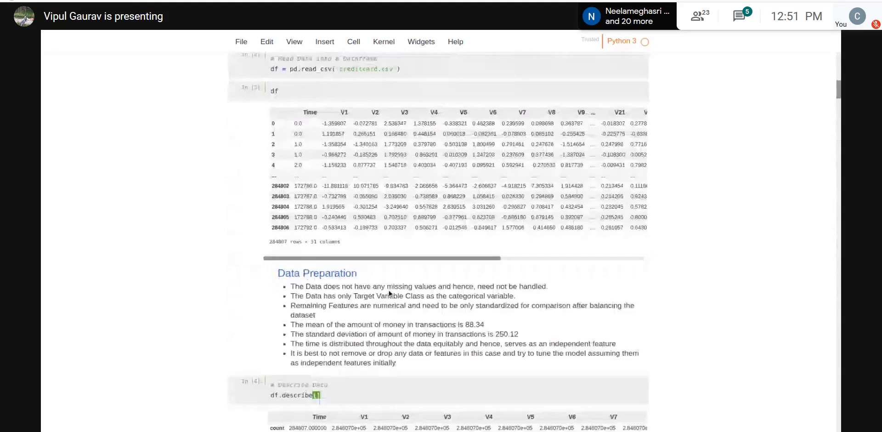
scroll(up, 3)
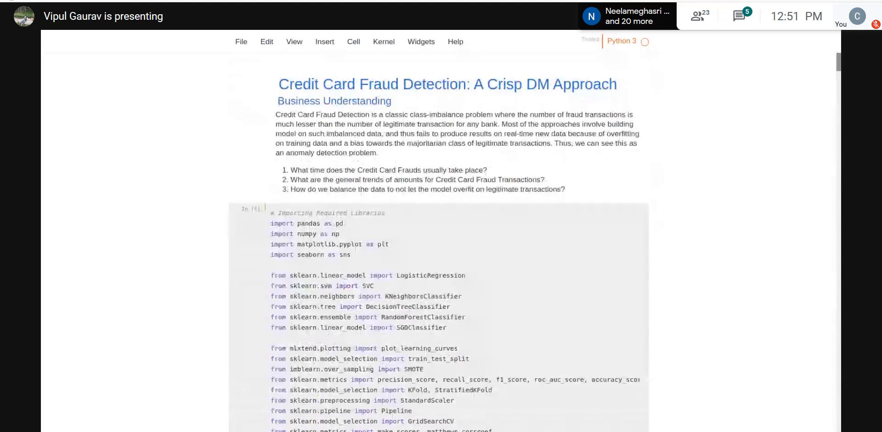